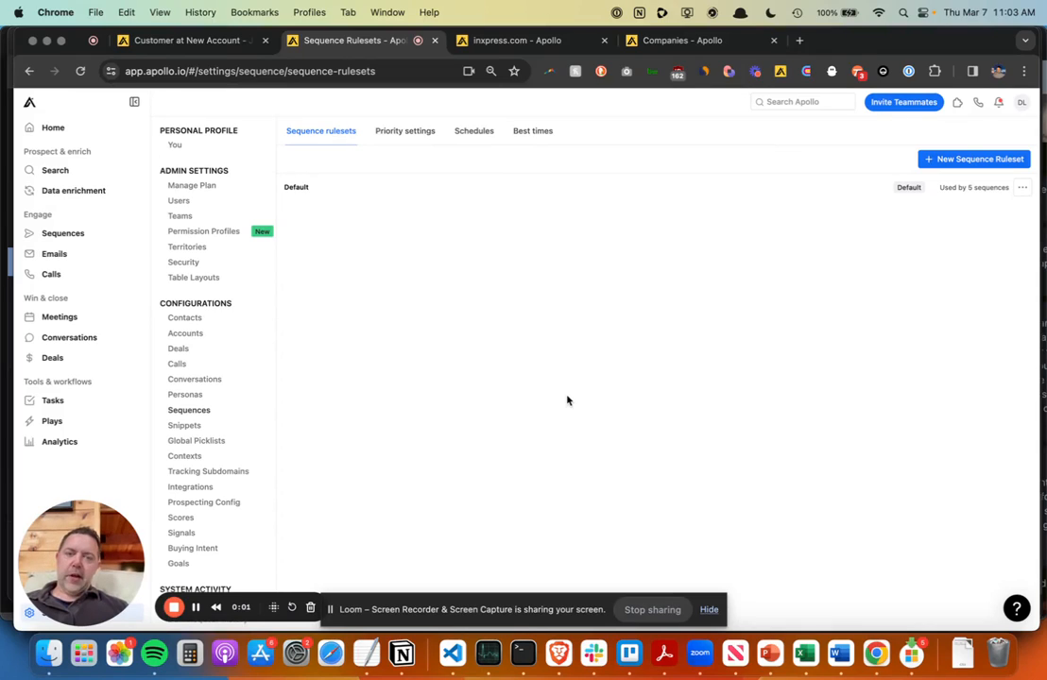
{"action": "mouse_move", "coordinate": [487, 255]}
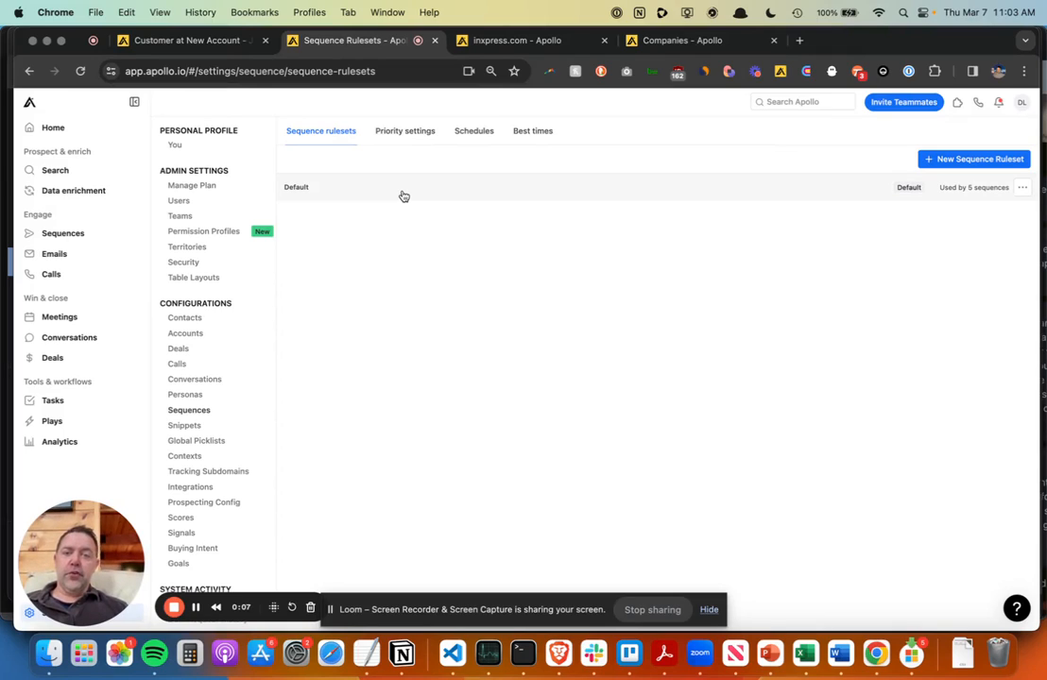
{"action": "mouse_move", "coordinate": [434, 274]}
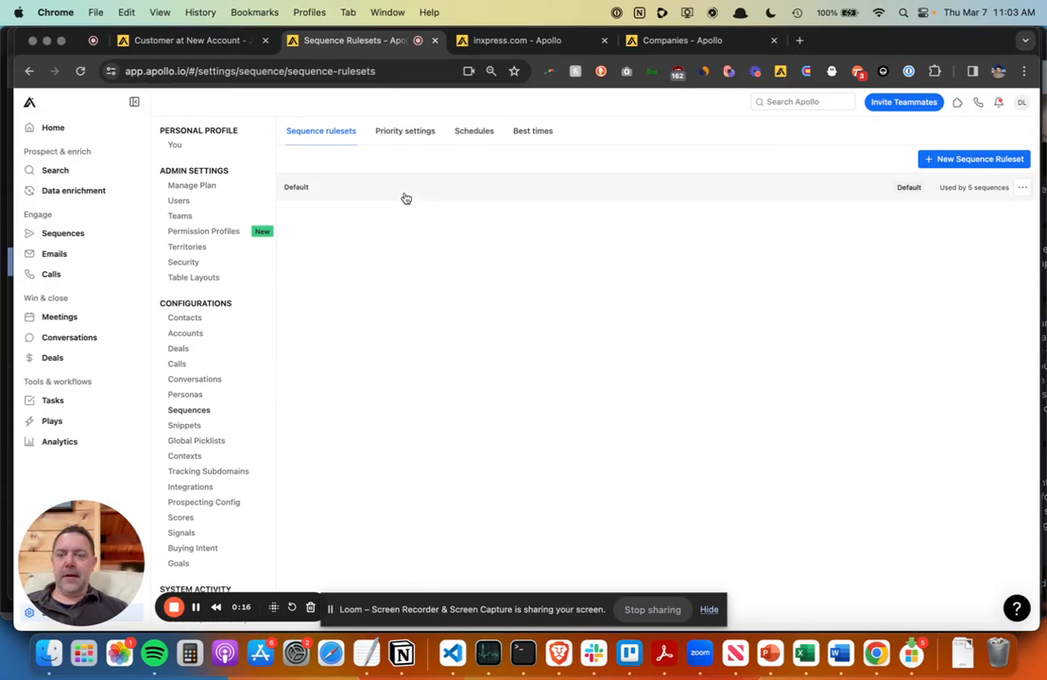
{"action": "mouse_move", "coordinate": [229, 373]}
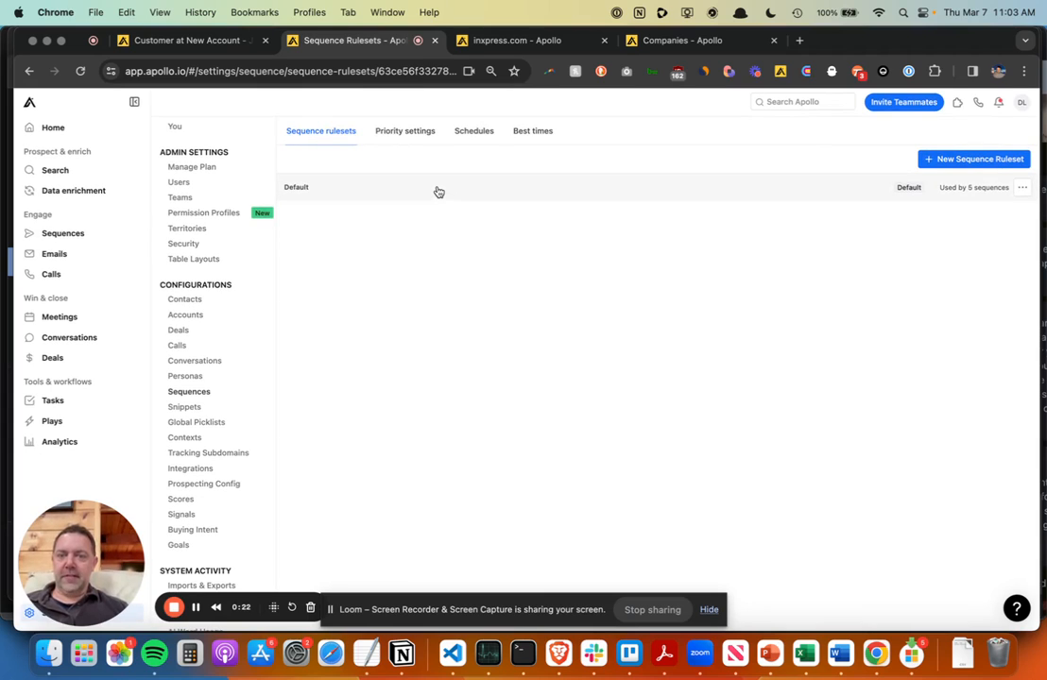
Open the Default ruleset to review which account stages mark emails Not Sent.
{"action": "left_click", "coordinate": [296, 186]}
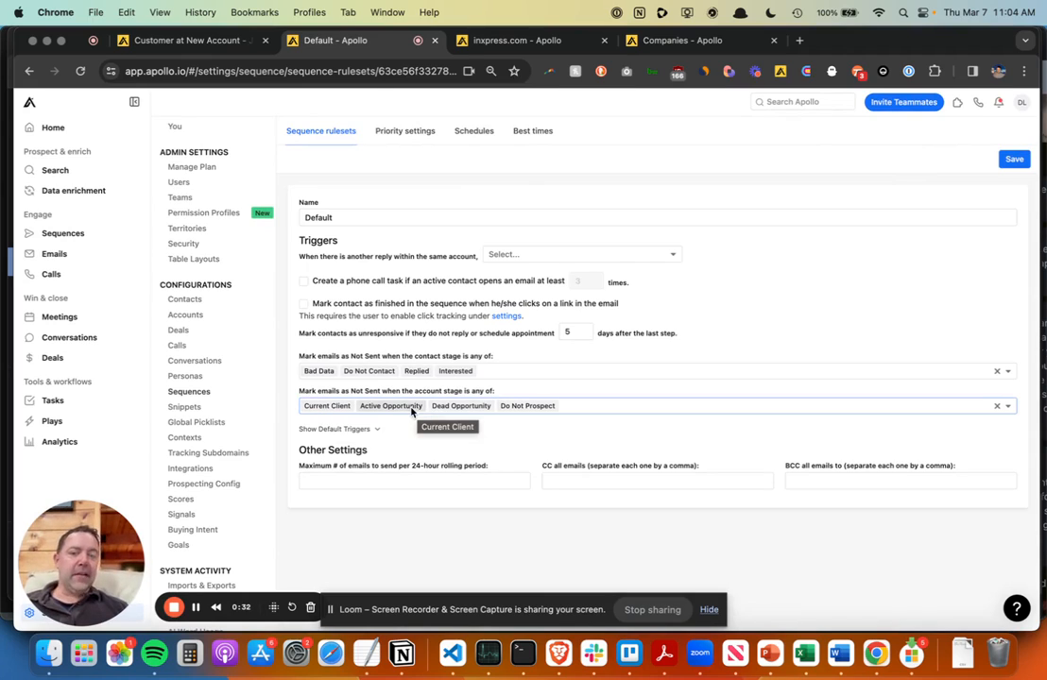
{"action": "mouse_move", "coordinate": [519, 439]}
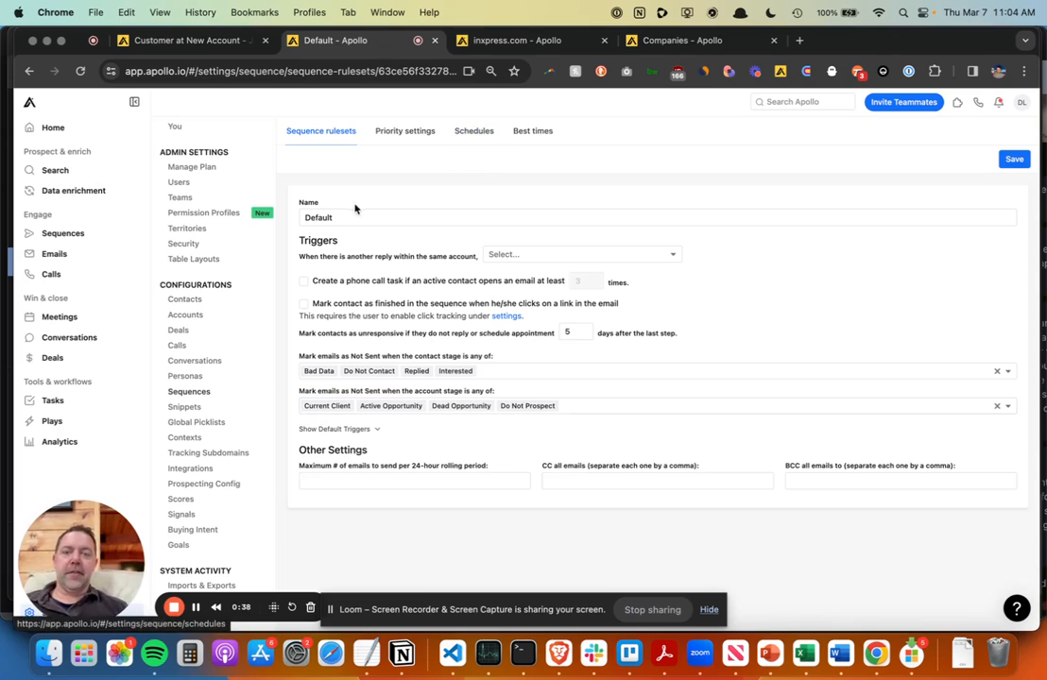
{"action": "mouse_move", "coordinate": [405, 195]}
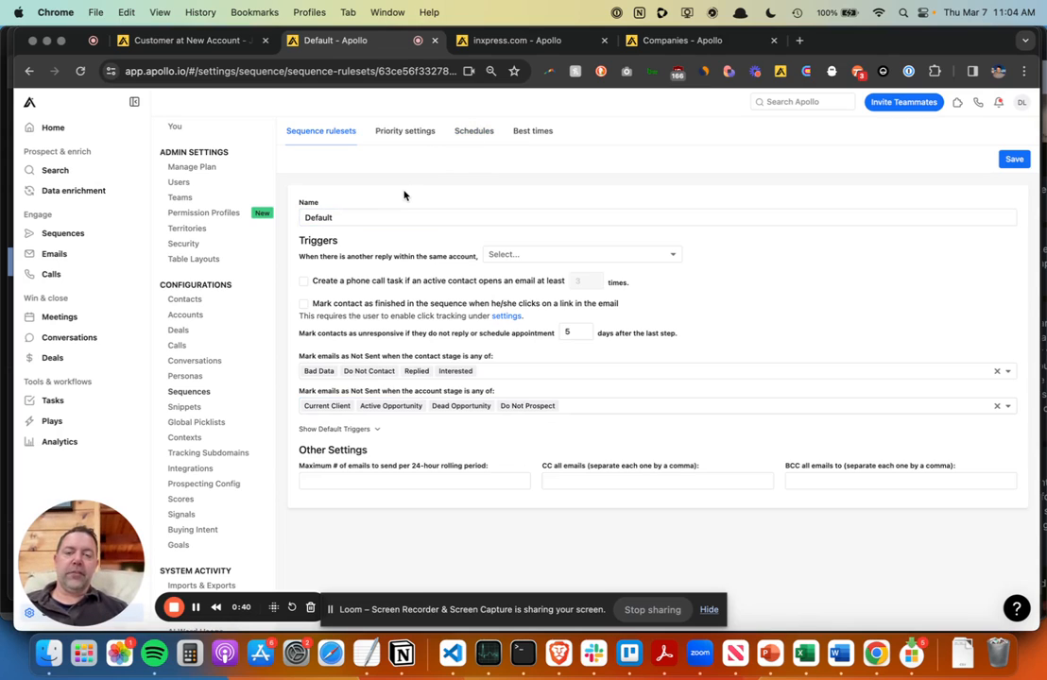
{"action": "mouse_move", "coordinate": [578, 184]}
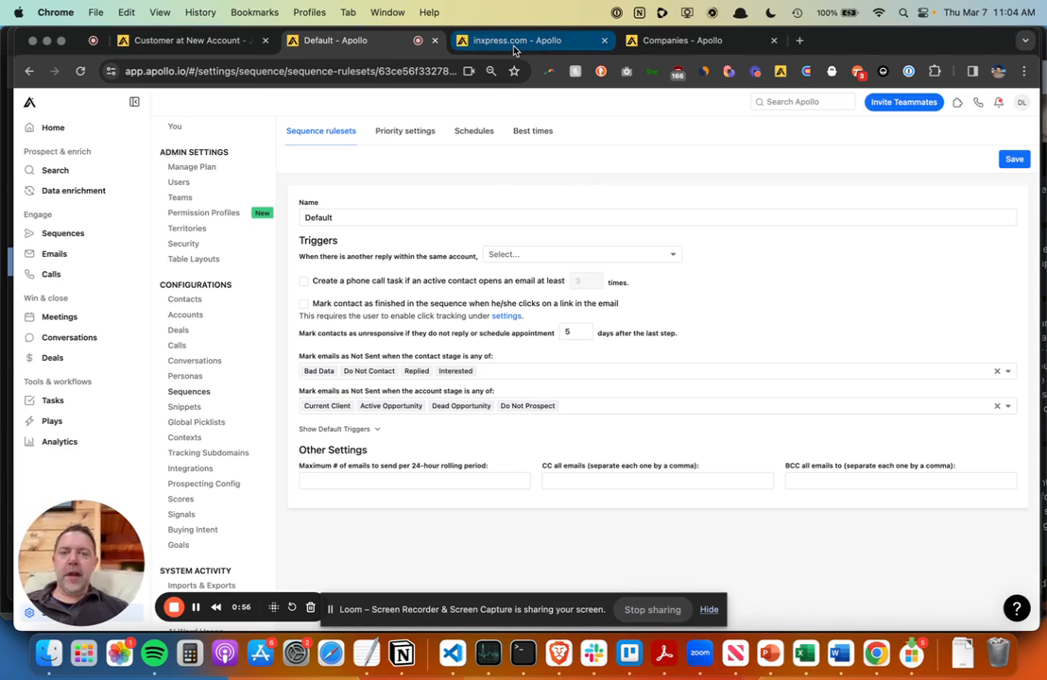
Set the inxpress.com account stage to Current Client and save.
{"action": "left_click", "coordinate": [516, 39]}
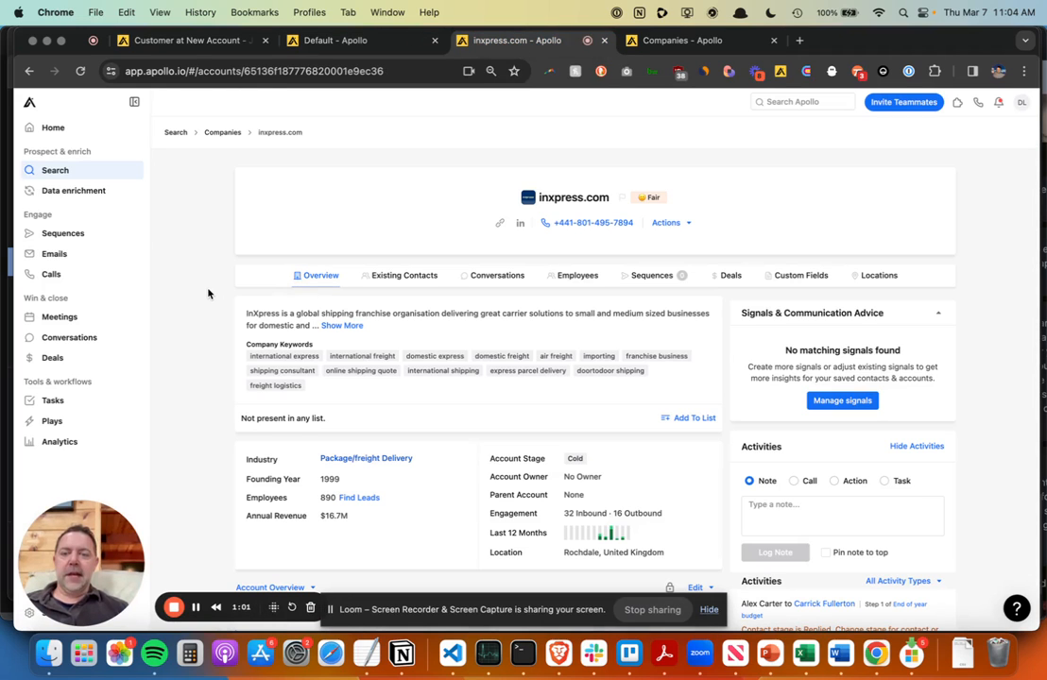
{"action": "mouse_move", "coordinate": [574, 196]}
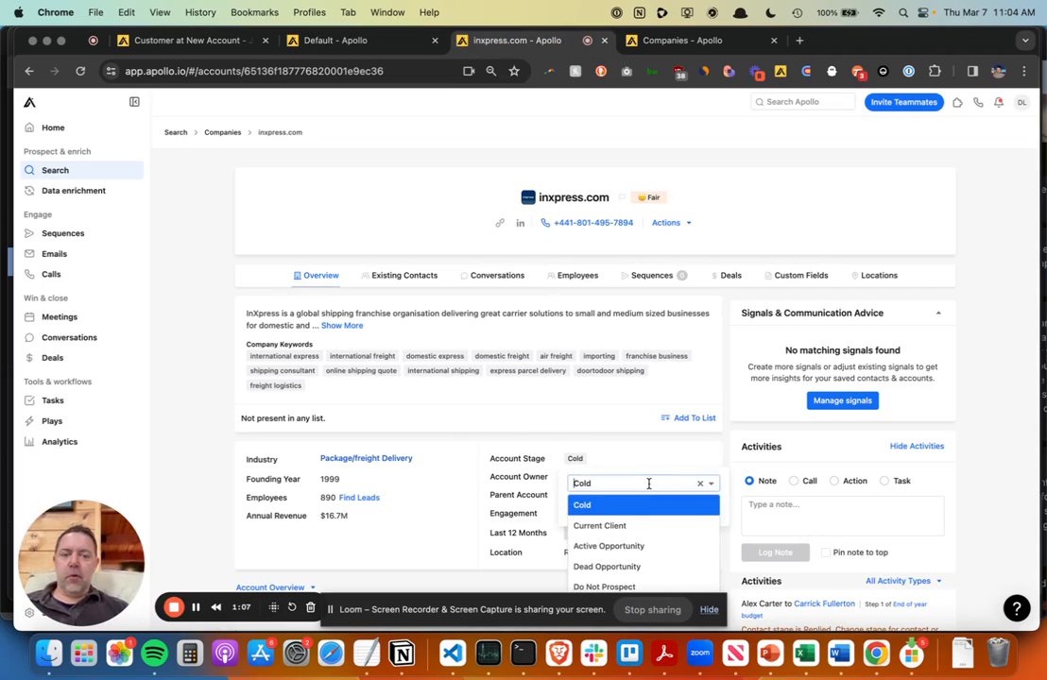
{"action": "left_click", "coordinate": [599, 525]}
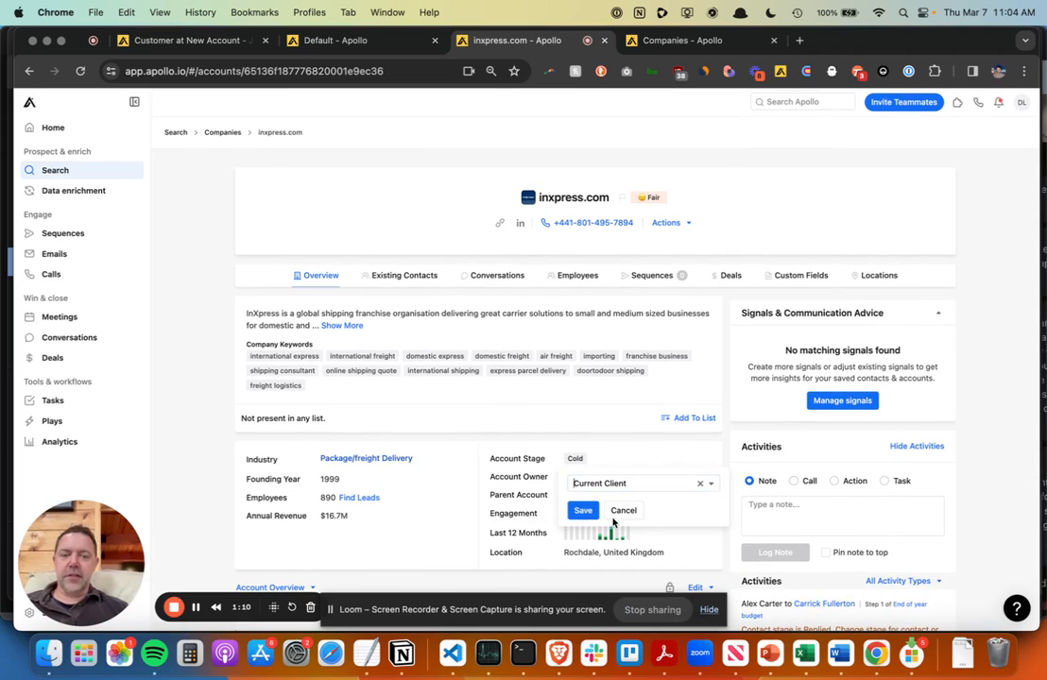
{"action": "left_click", "coordinate": [583, 511]}
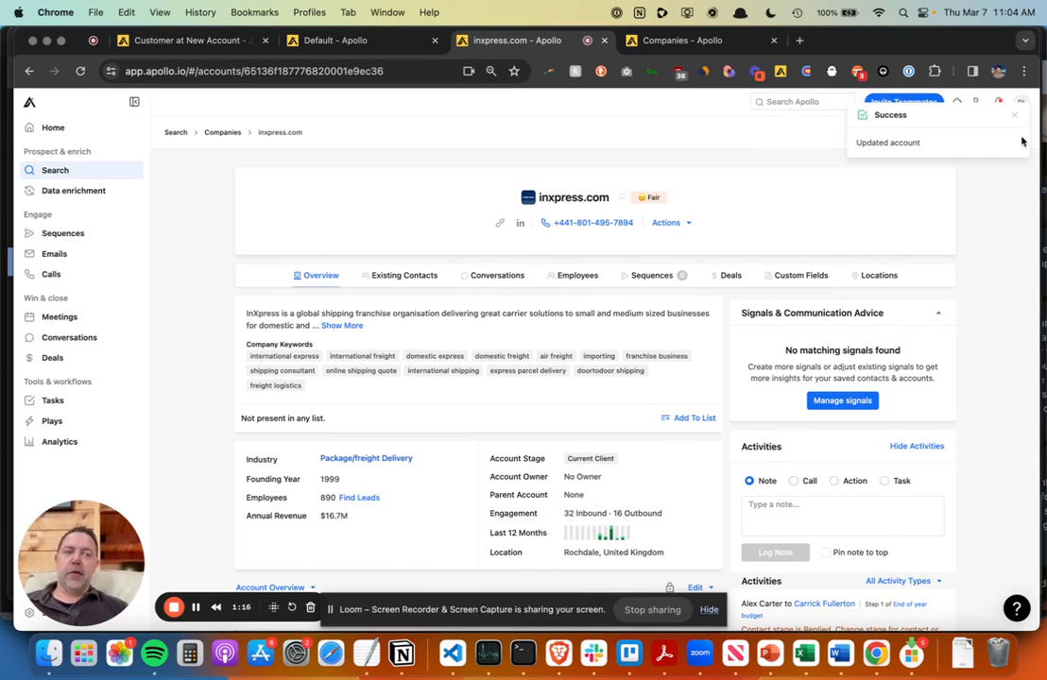
{"action": "mouse_move", "coordinate": [980, 304]}
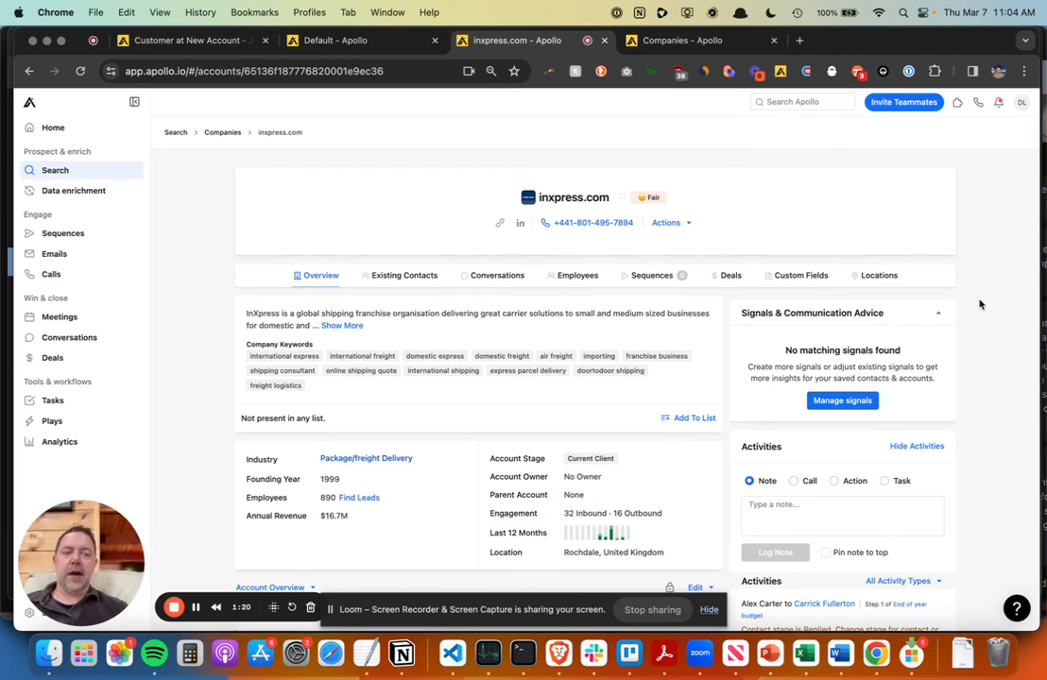
{"action": "mouse_move", "coordinate": [697, 117]}
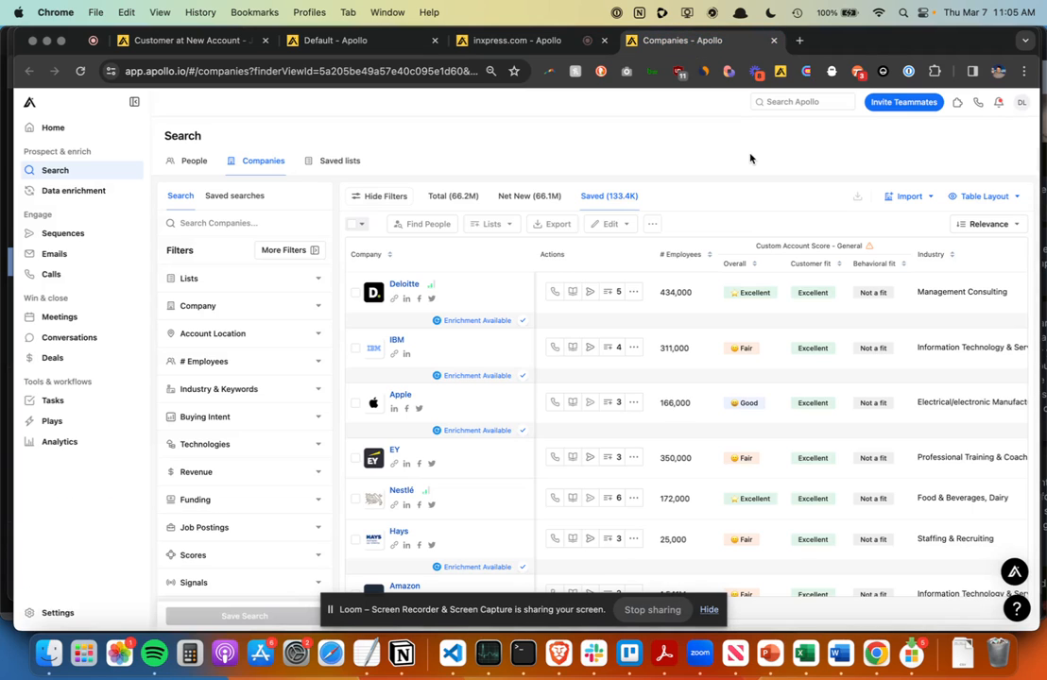
{"action": "mouse_move", "coordinate": [909, 197]}
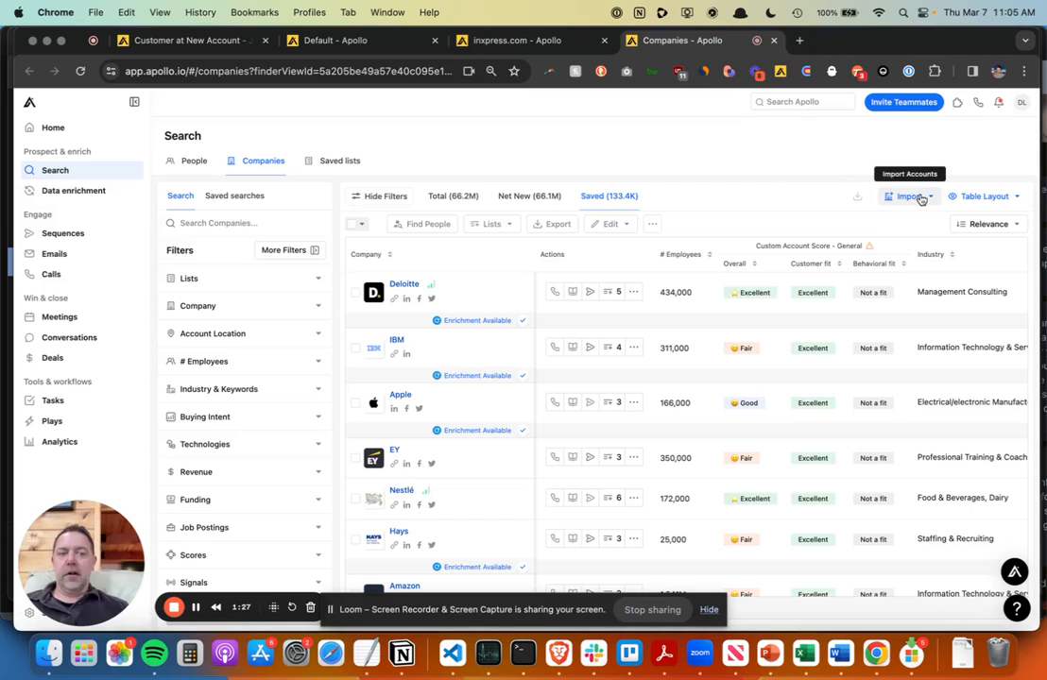
{"action": "mouse_move", "coordinate": [926, 170]}
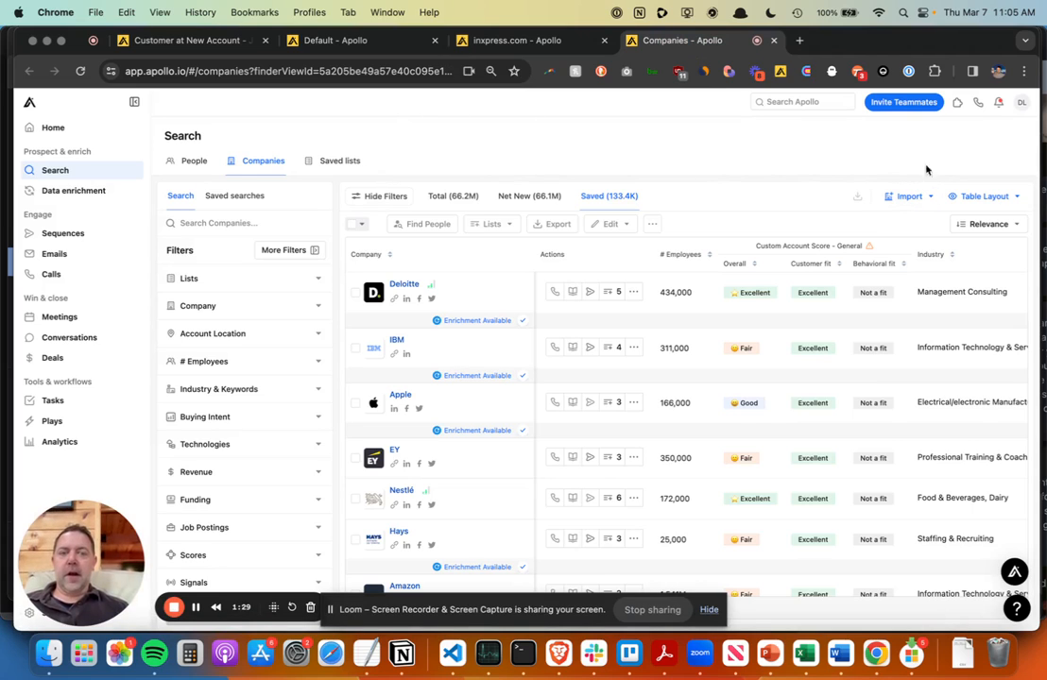
Start a bulk CSV import of accounts and select the Customers.csv file.
{"action": "left_click", "coordinate": [908, 196]}
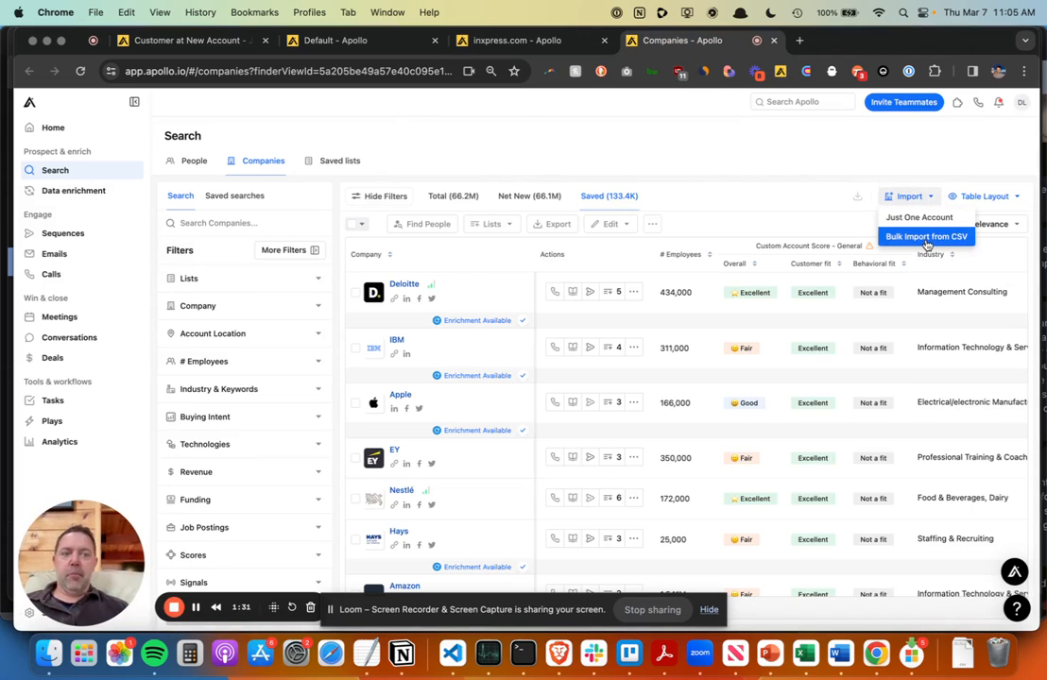
{"action": "left_click", "coordinate": [925, 236]}
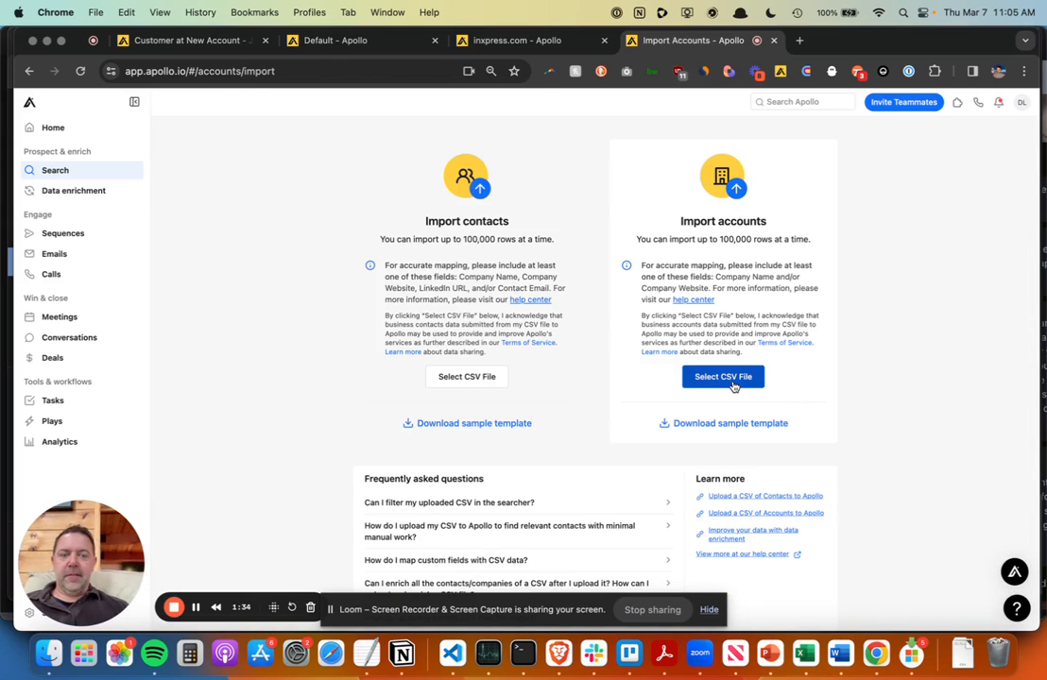
{"action": "left_click", "coordinate": [723, 376]}
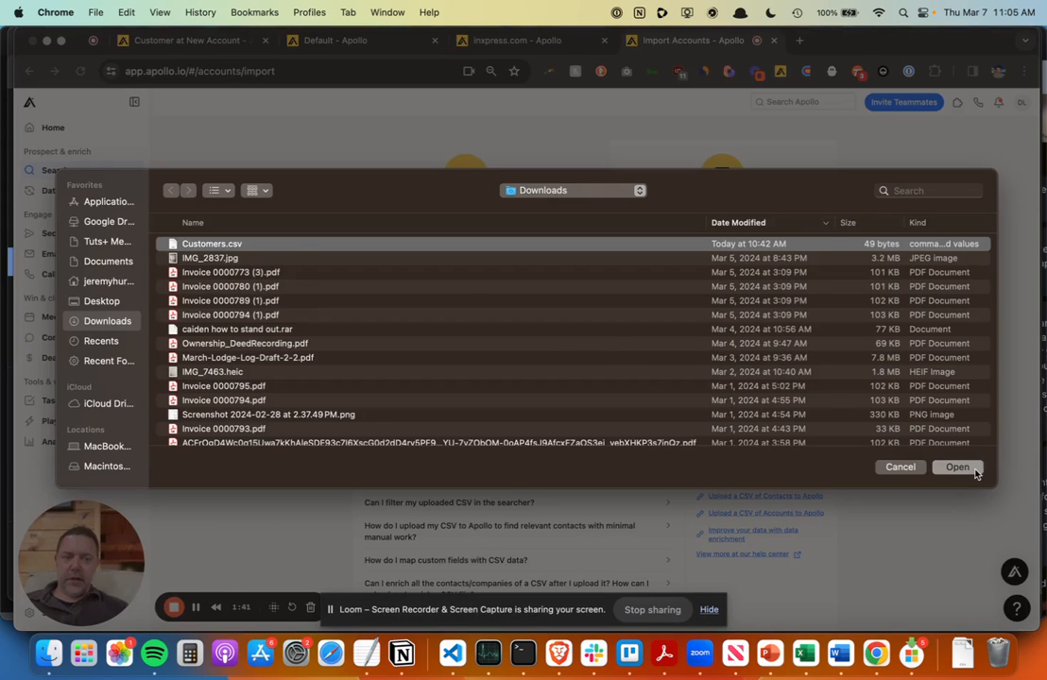
{"action": "left_click", "coordinate": [898, 466]}
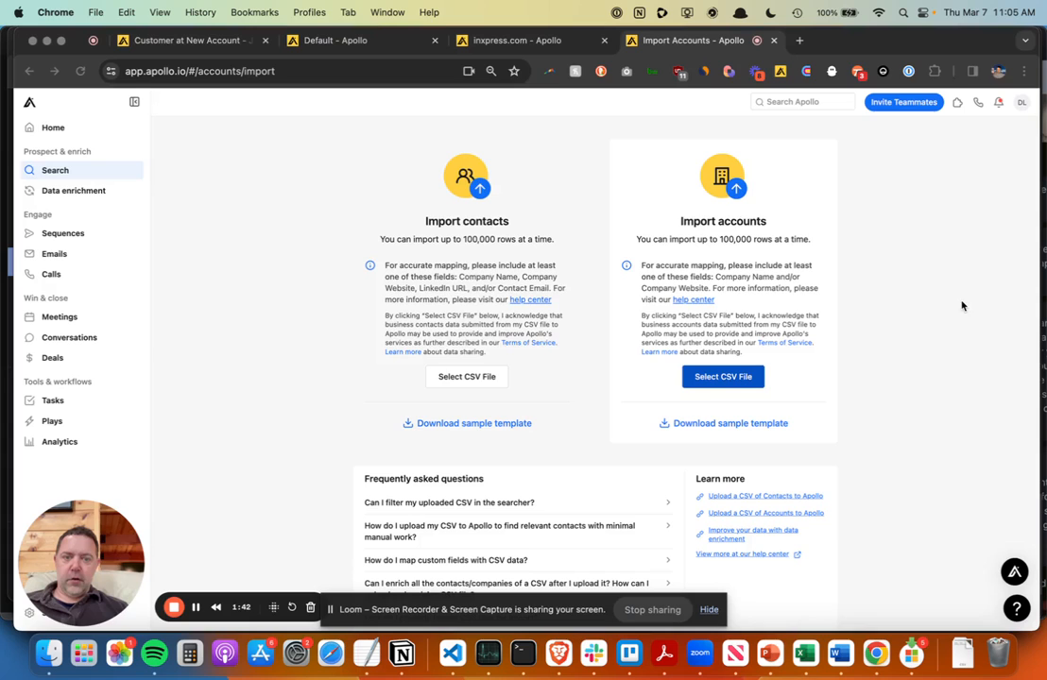
{"action": "left_click", "coordinate": [722, 376]}
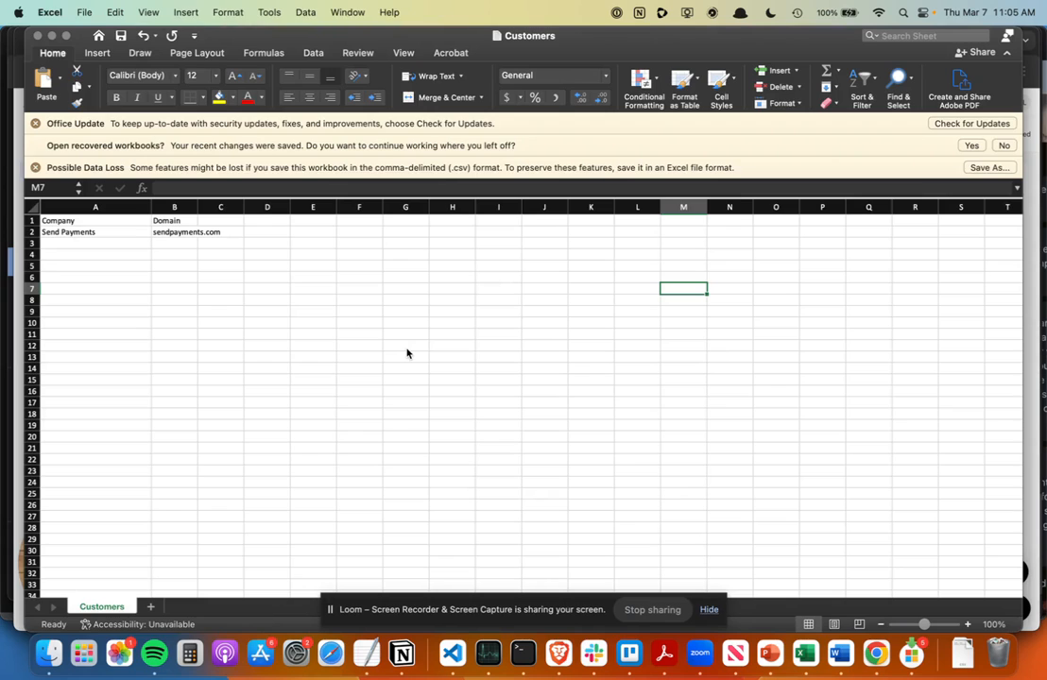
{"action": "left_click", "coordinate": [174, 232]}
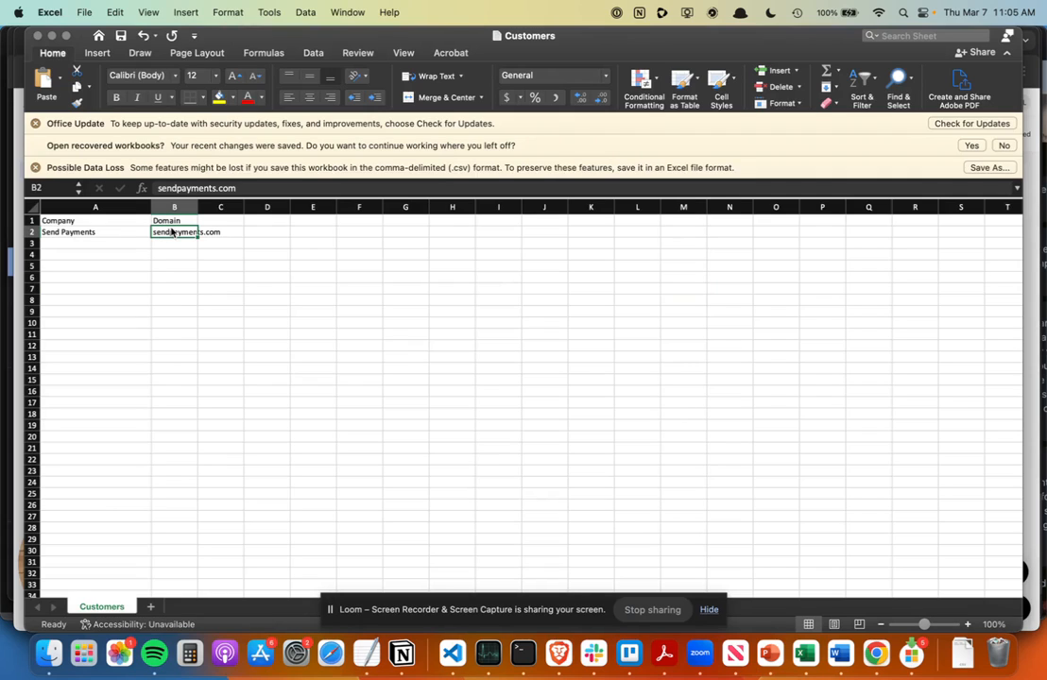
{"action": "mouse_move", "coordinate": [177, 258]}
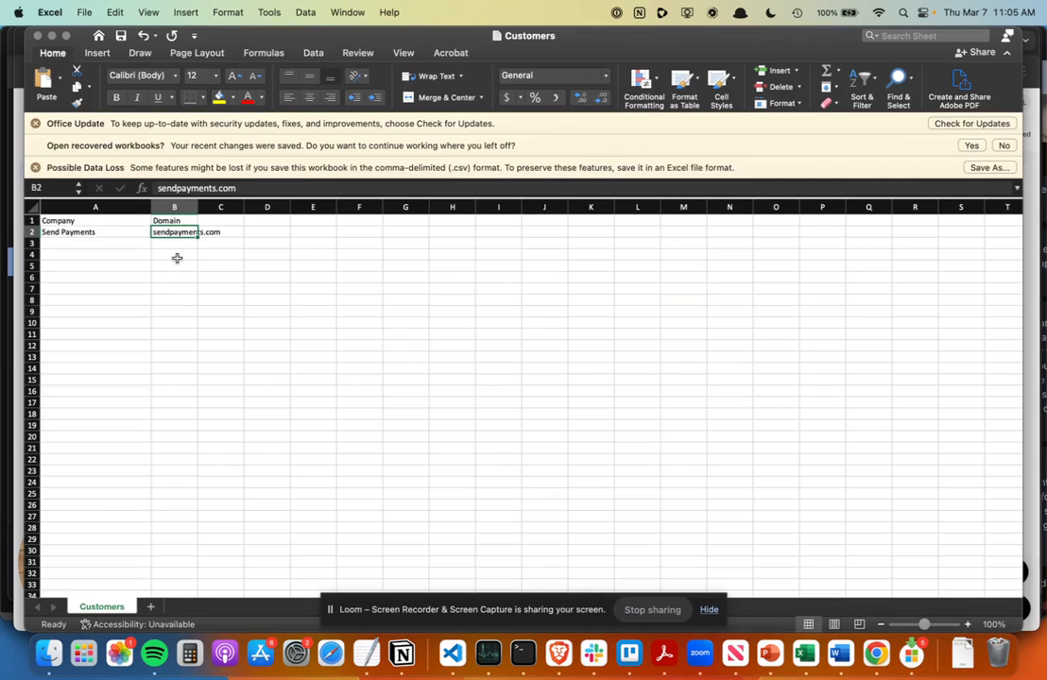
{"action": "left_click", "coordinate": [174, 255]}
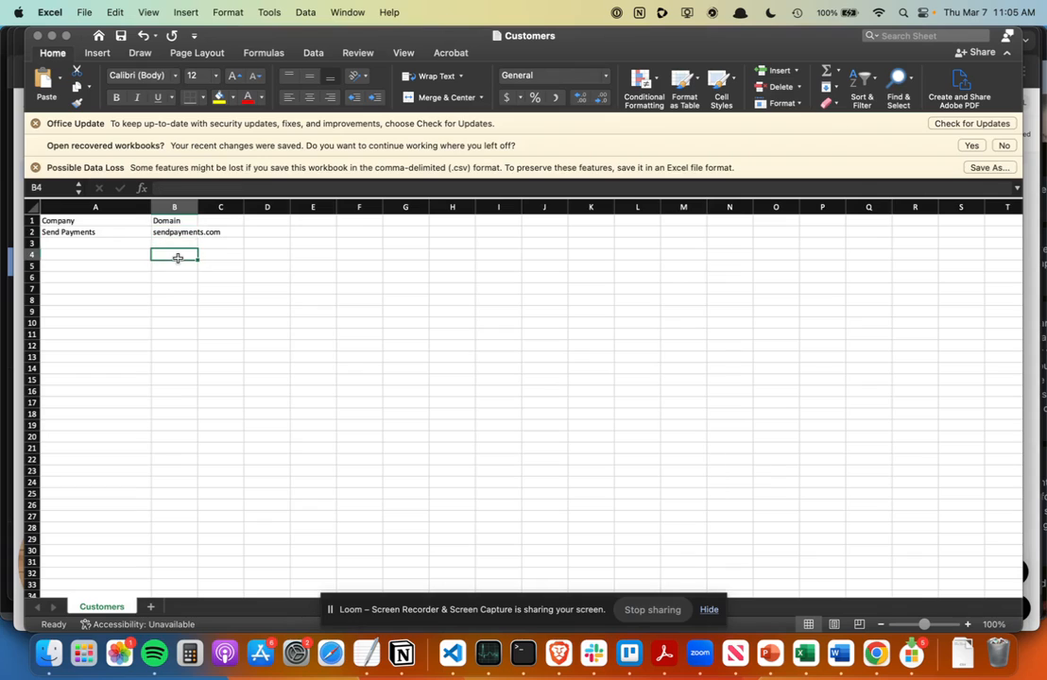
{"action": "left_click", "coordinate": [95, 231]}
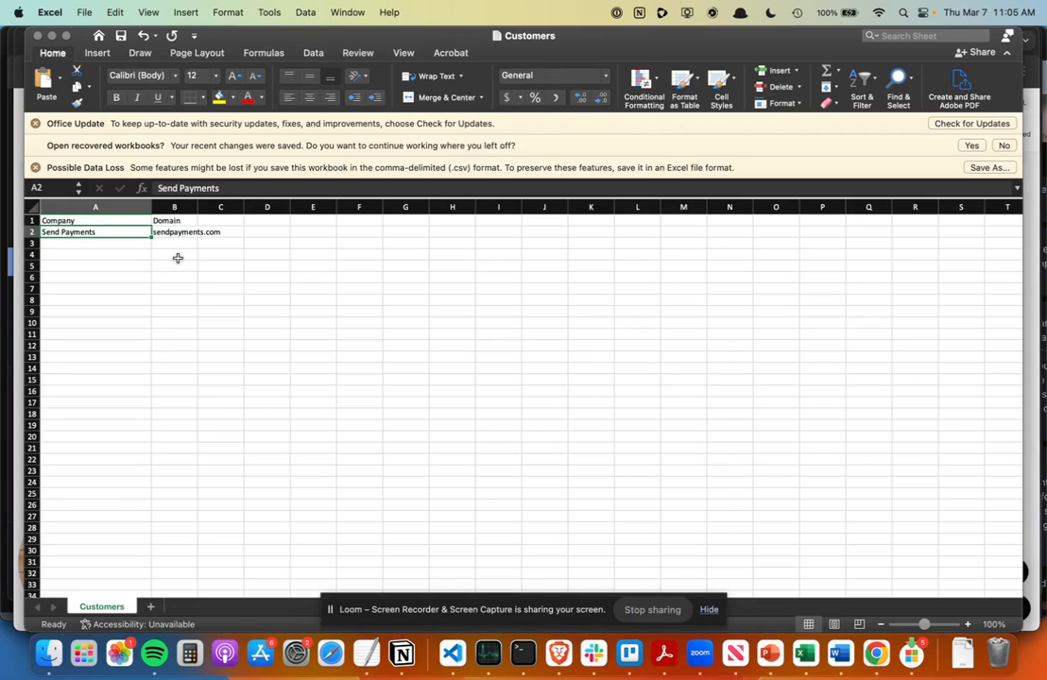
{"action": "left_click", "coordinate": [174, 232]}
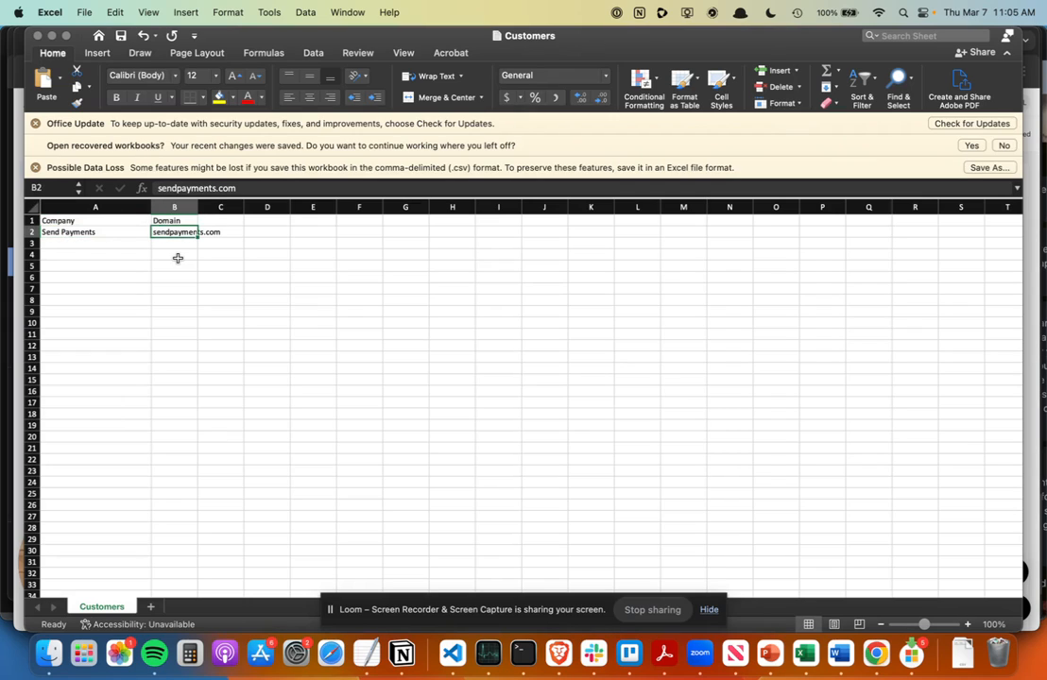
{"action": "mouse_move", "coordinate": [269, 294]}
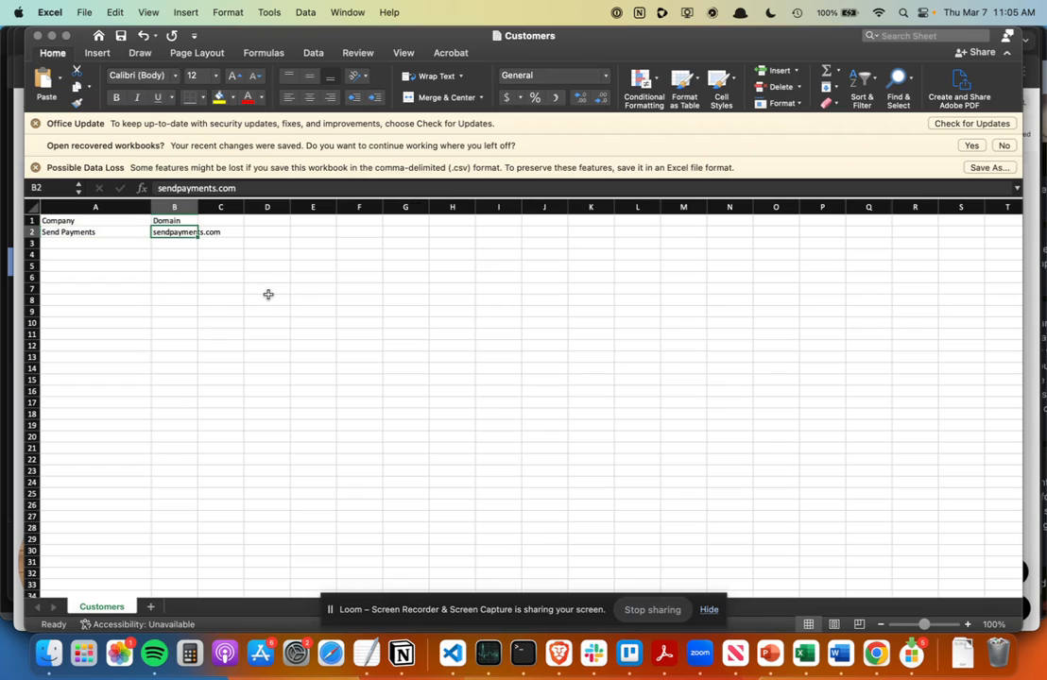
{"action": "mouse_move", "coordinate": [279, 314]}
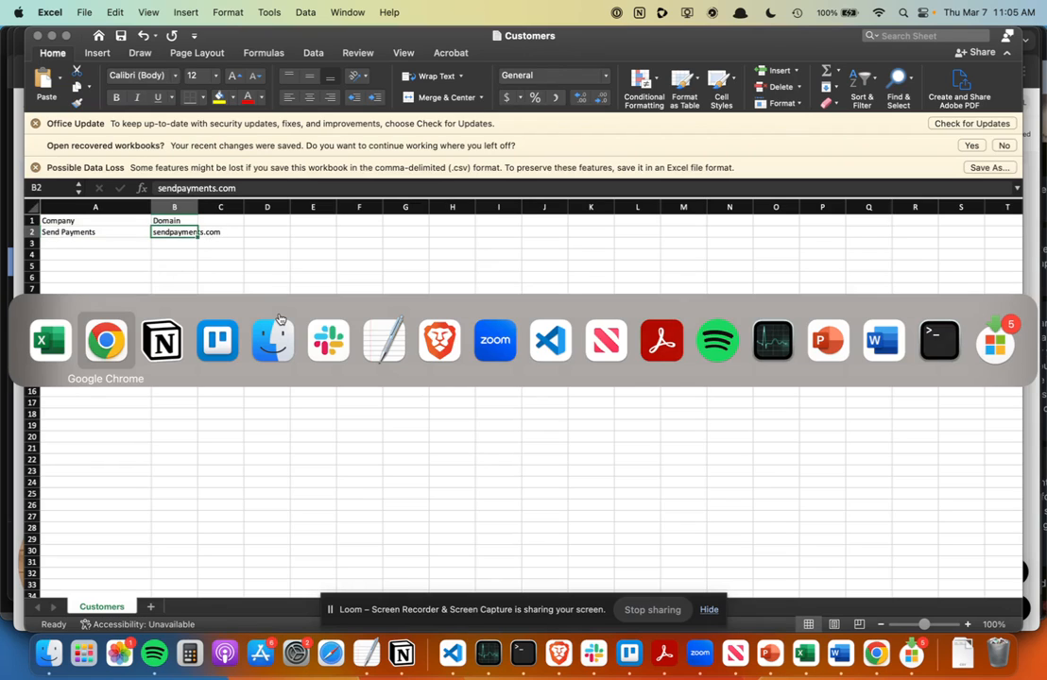
Map Domain to account website and set imported accounts' stage to Current Client.
{"action": "left_click", "coordinate": [105, 340]}
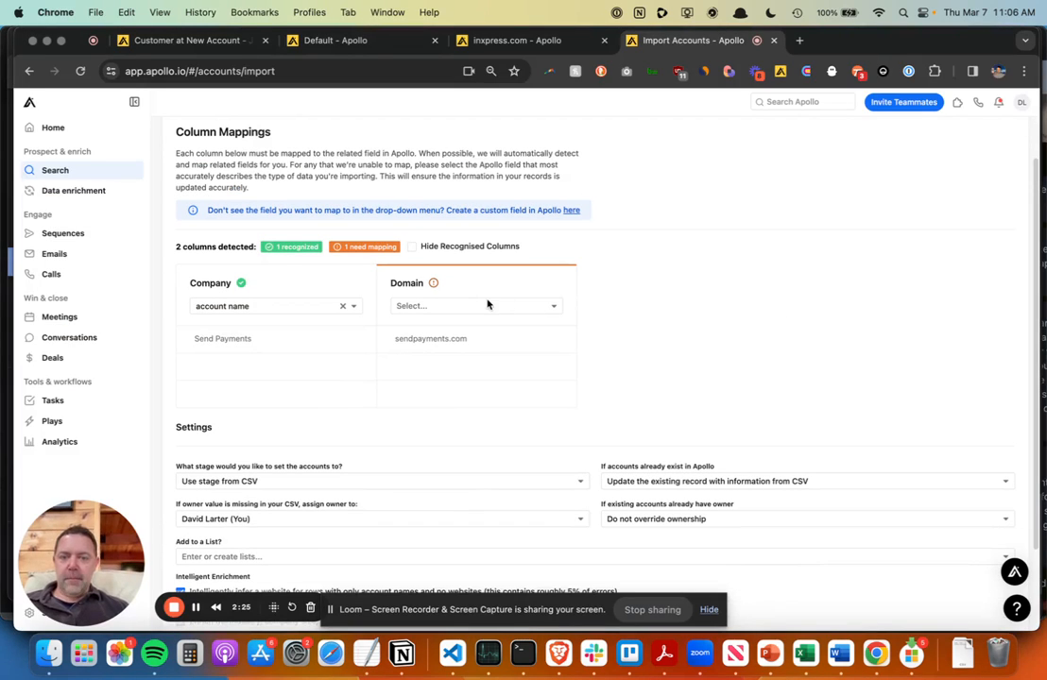
{"action": "left_click", "coordinate": [475, 305]}
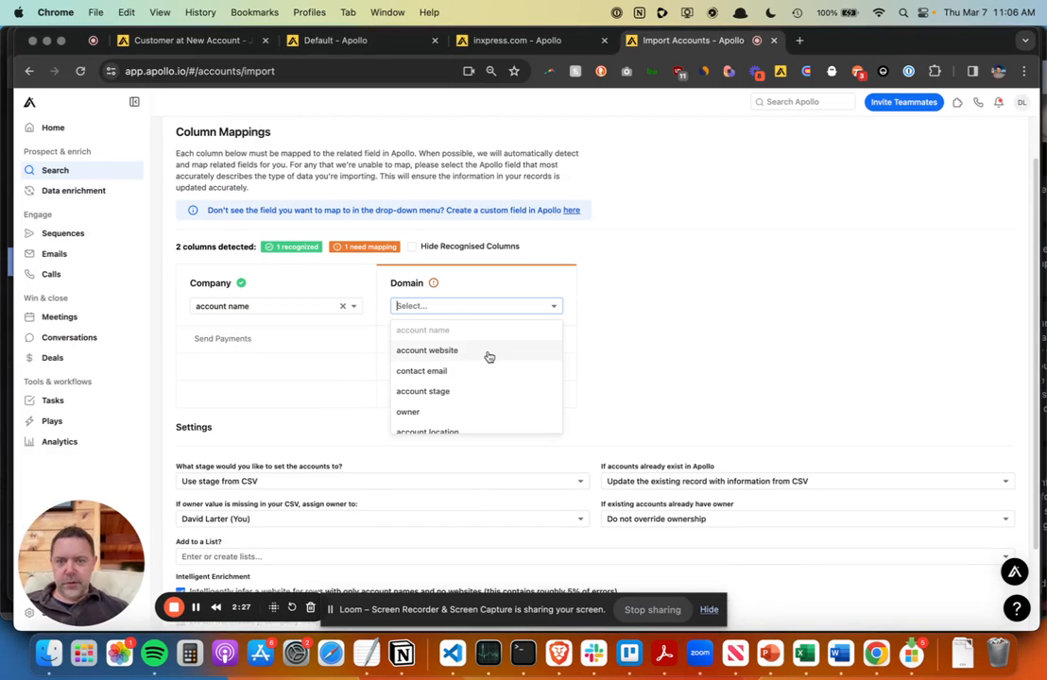
{"action": "left_click", "coordinate": [426, 351]}
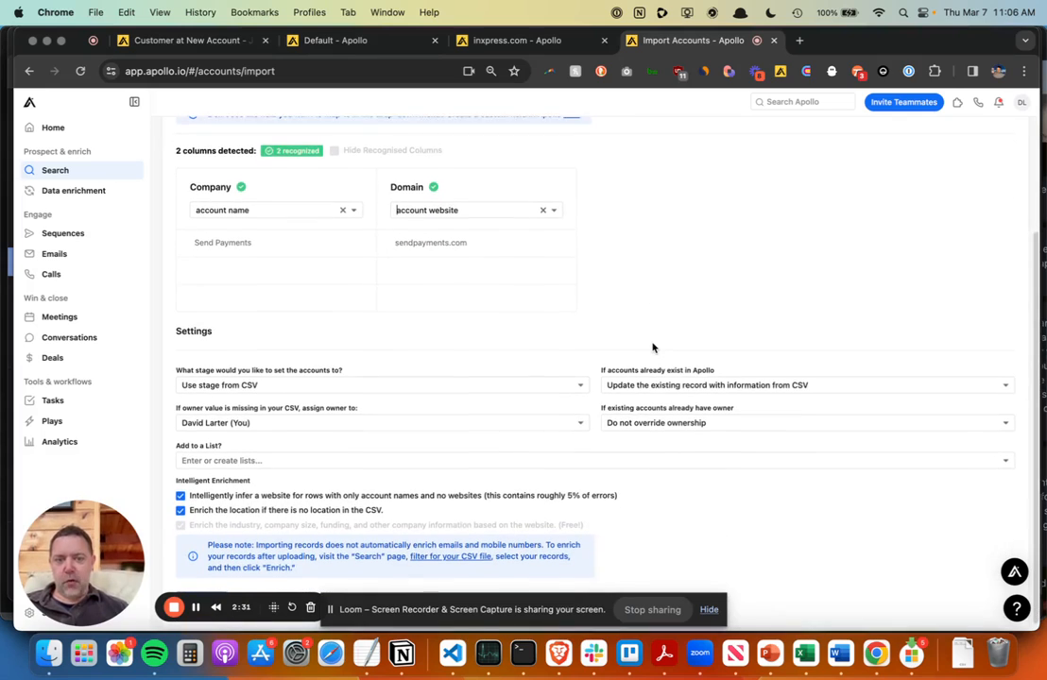
{"action": "left_click", "coordinate": [382, 377]}
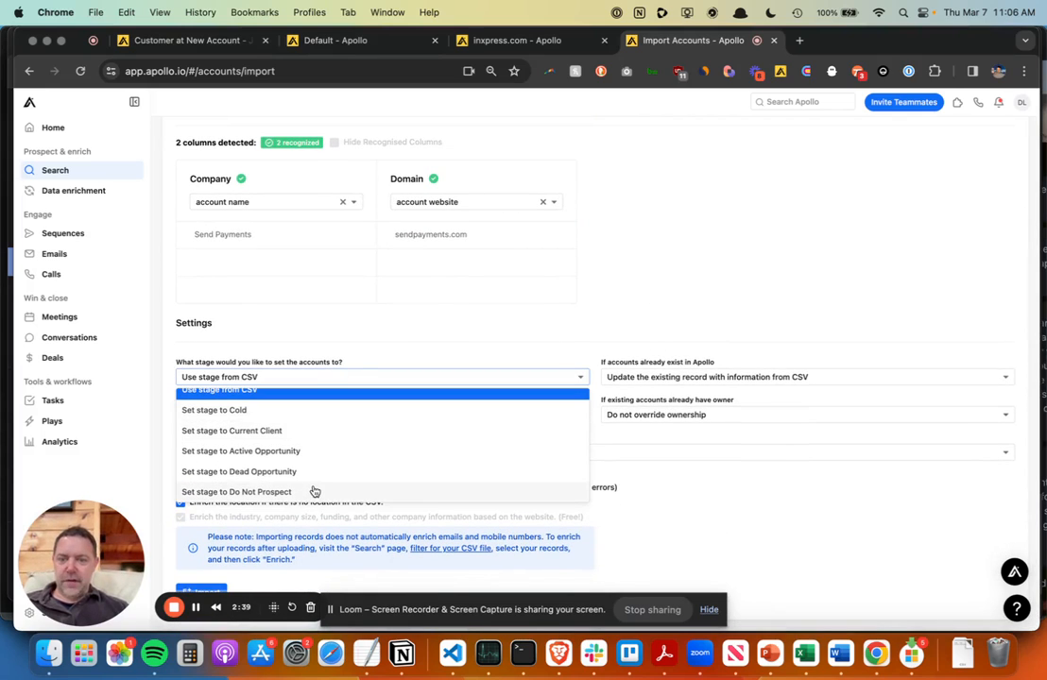
{"action": "left_click", "coordinate": [231, 430]}
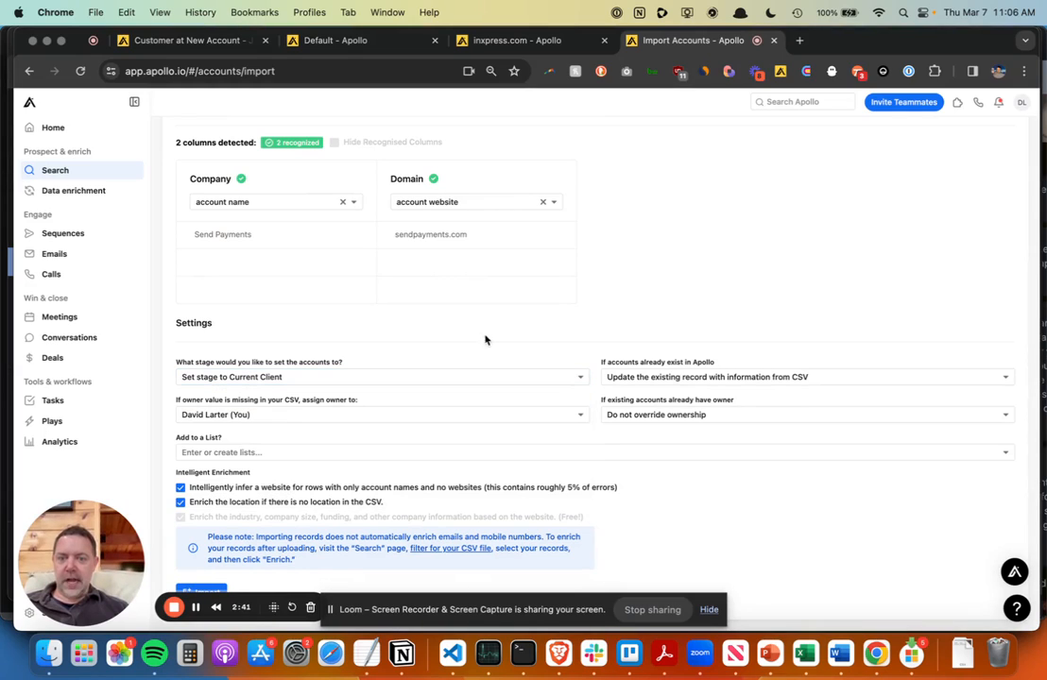
{"action": "mouse_move", "coordinate": [527, 341]}
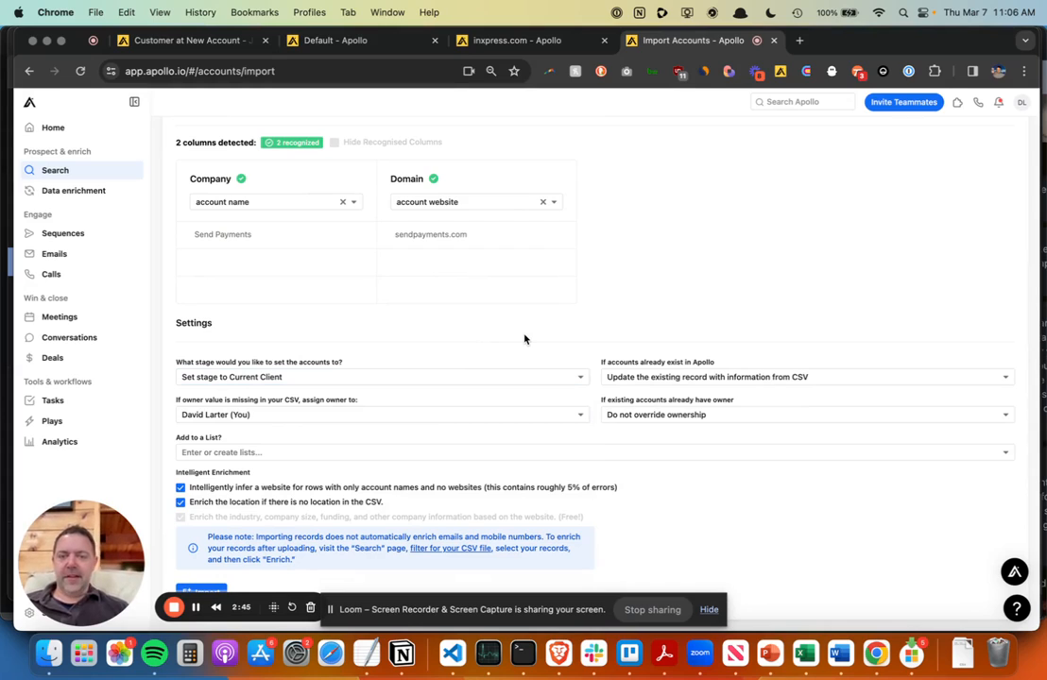
{"action": "mouse_move", "coordinate": [688, 324]}
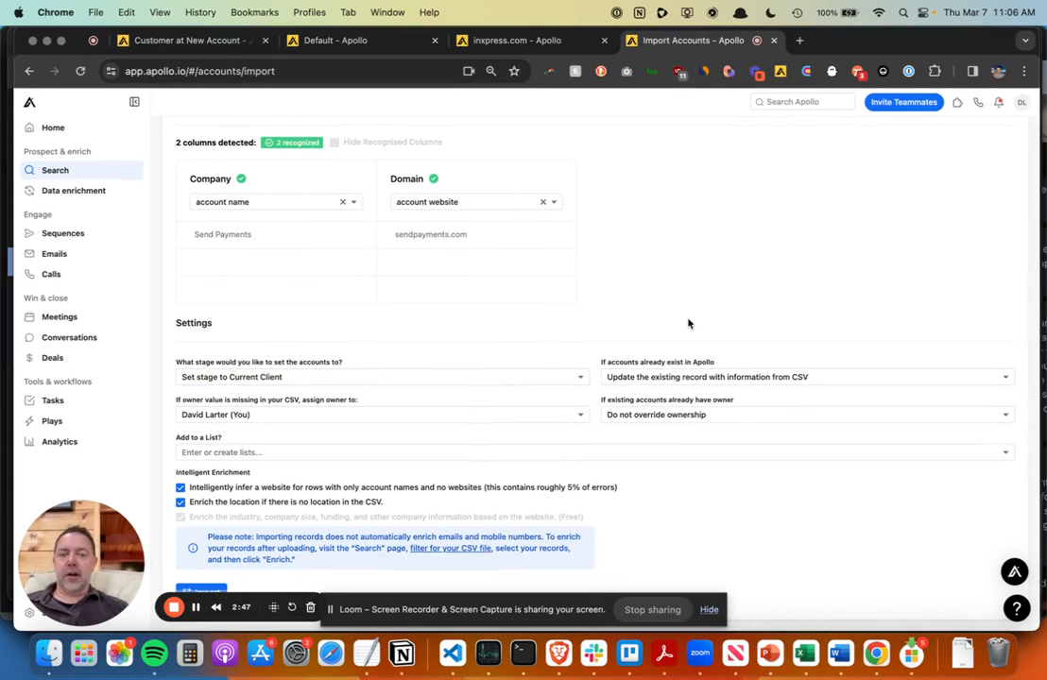
{"action": "mouse_move", "coordinate": [726, 474]}
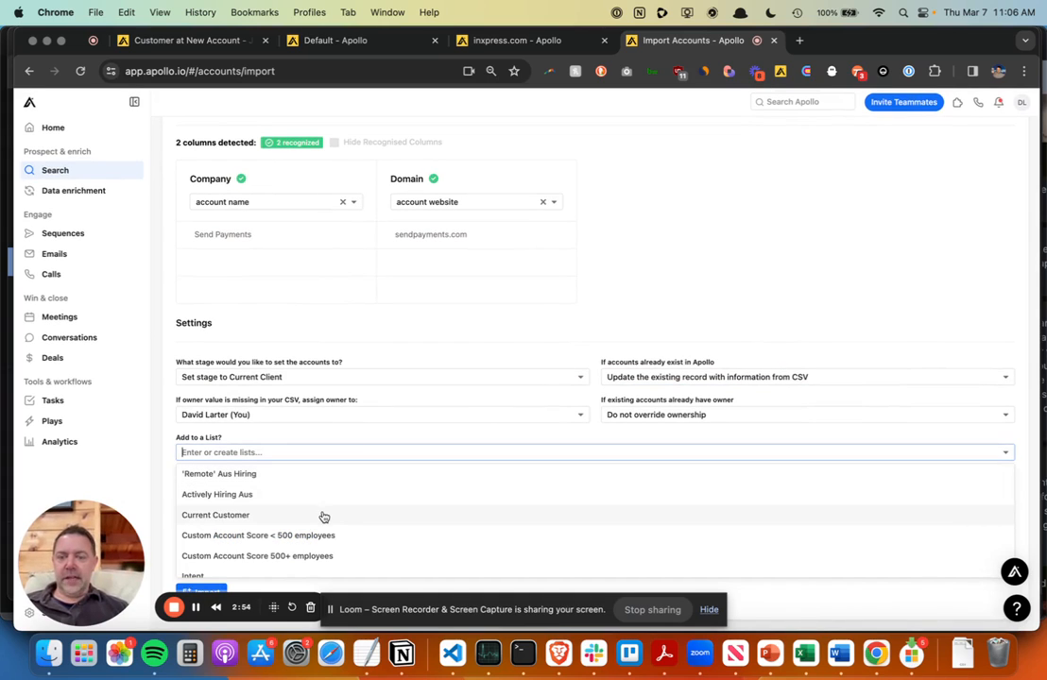
{"action": "left_click", "coordinate": [216, 514]}
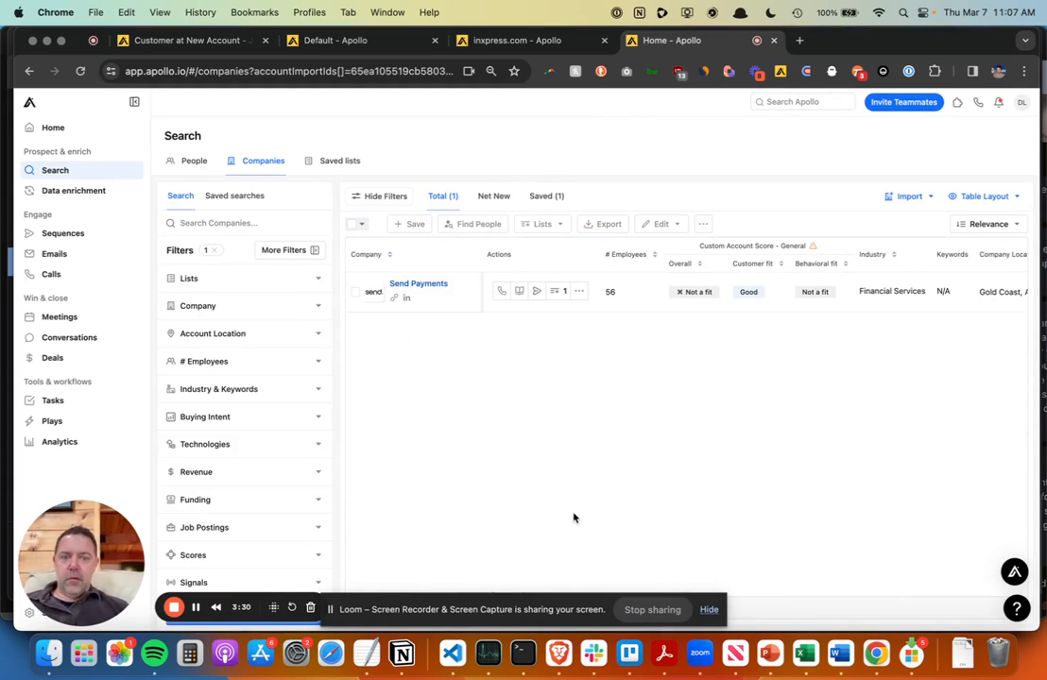
{"action": "mouse_move", "coordinate": [421, 331]}
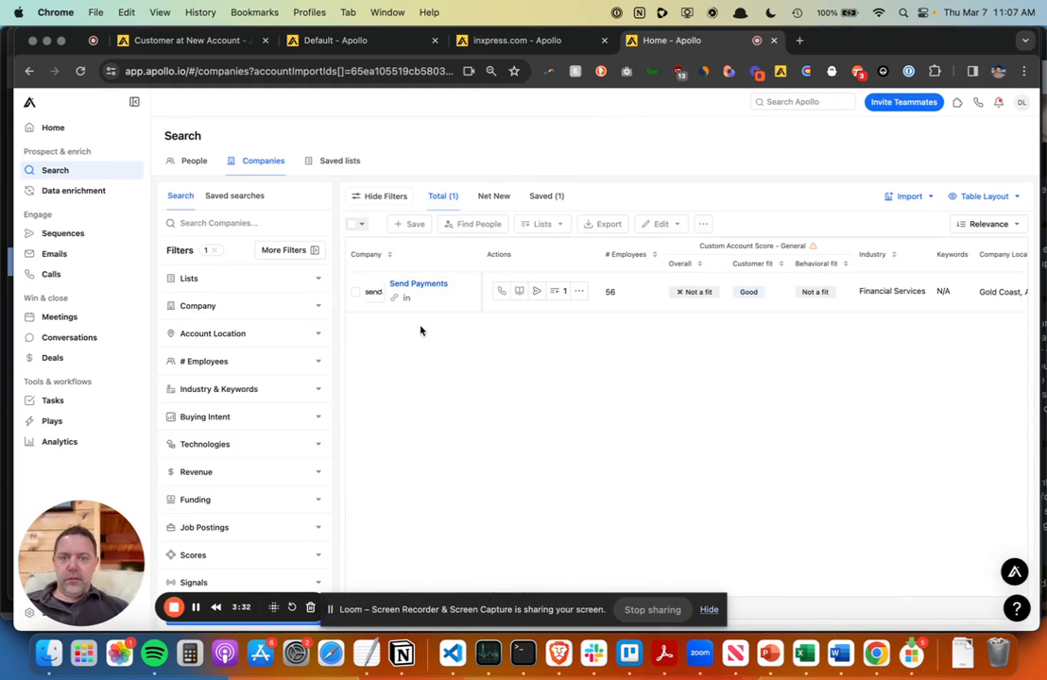
Open the Send Payments account record from the company search results.
{"action": "left_click", "coordinate": [418, 283]}
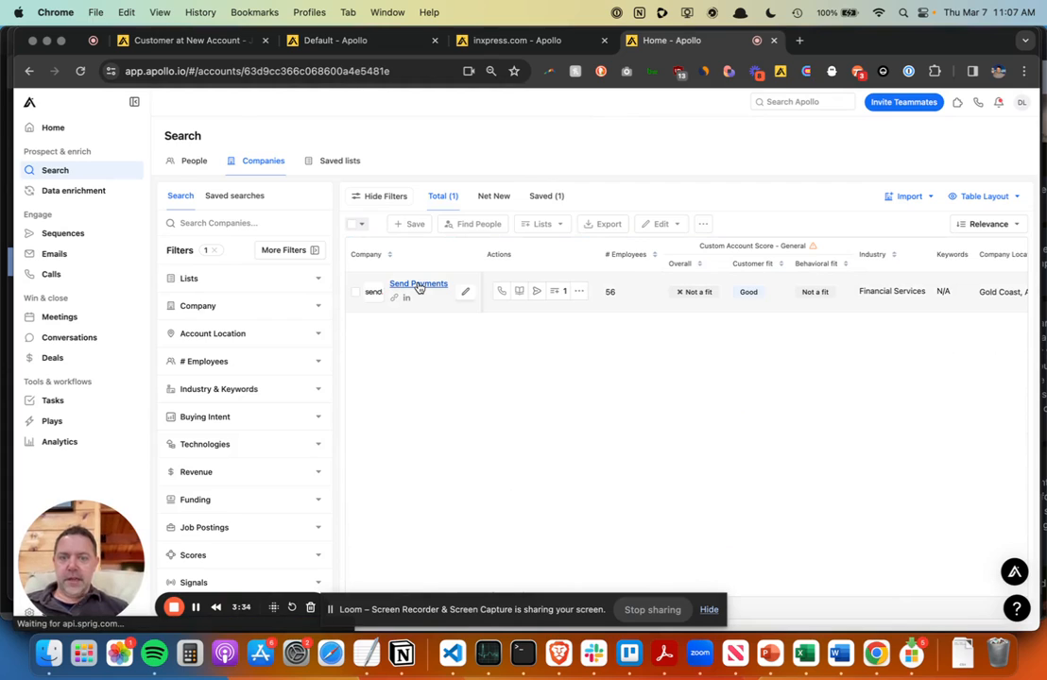
{"action": "left_click", "coordinate": [418, 283]}
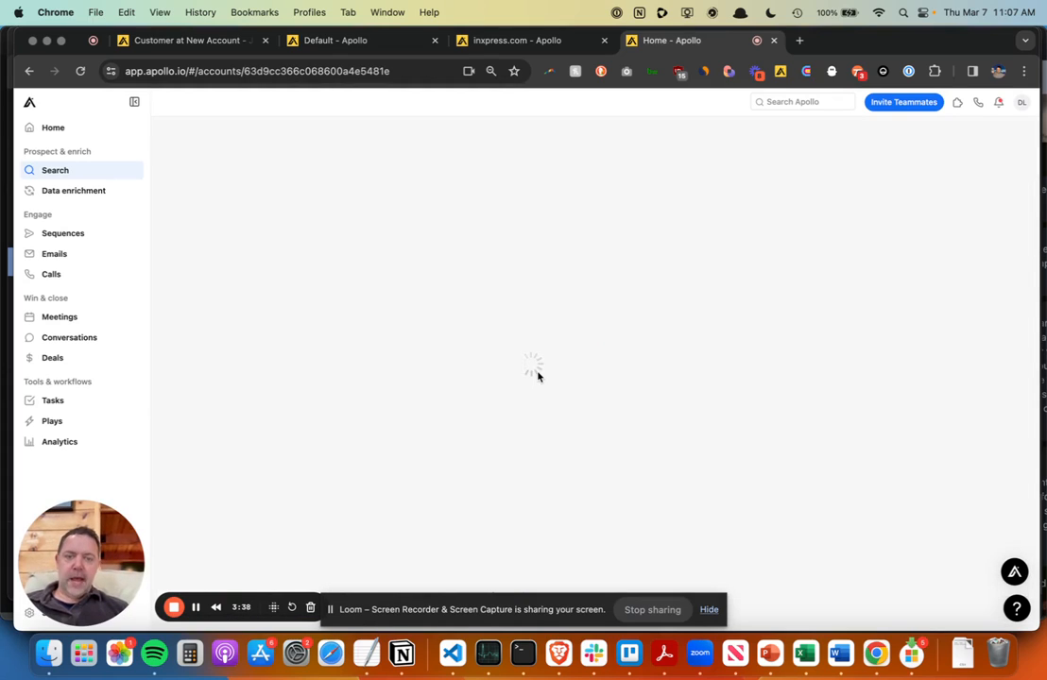